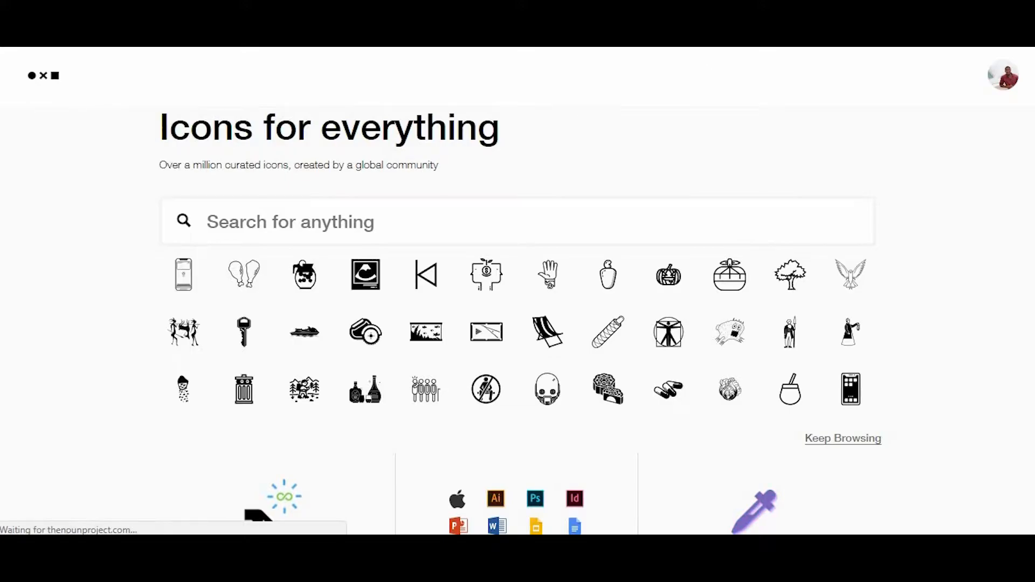
Step: Navigate to thenounproject.com to show the home page grid of curated icons
click(42, 76)
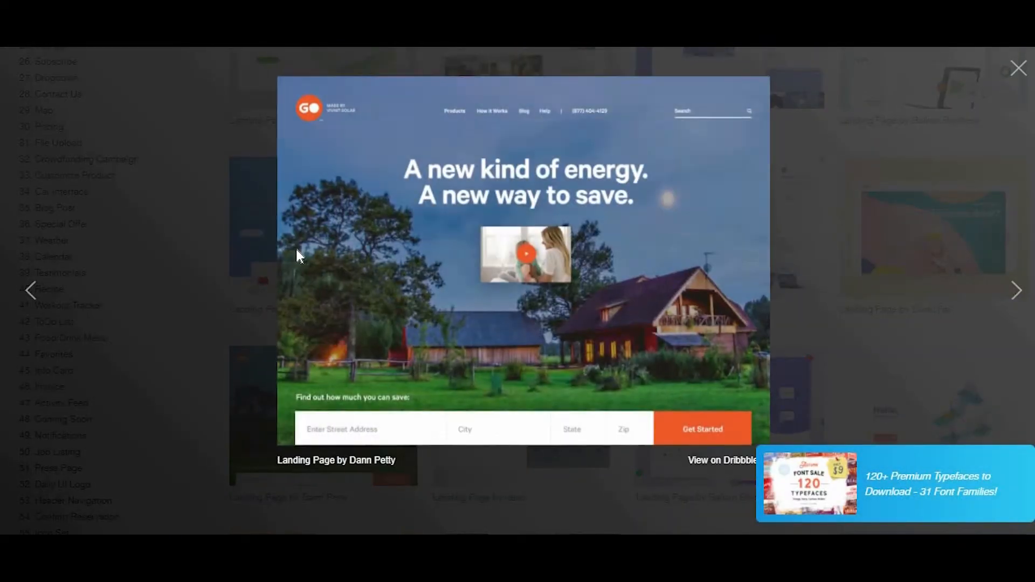
Step: Enlarge the farmhouse-at-dusk landing page design from the Collect UI Landing Page gallery
click(1019, 68)
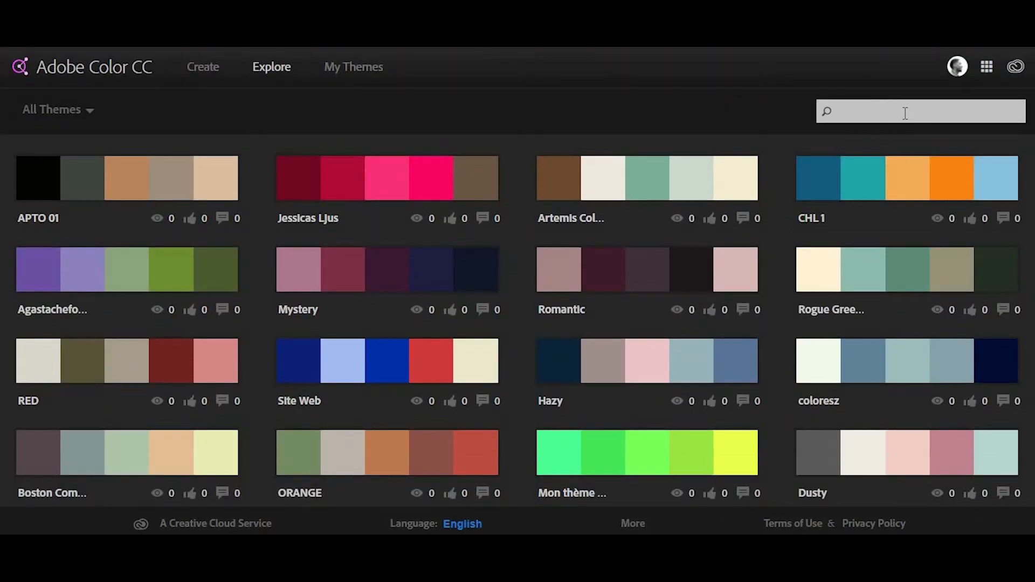
Step: Show the saved 'complimentary' theme of three greens, mauve and pink in My Themes
click(354, 67)
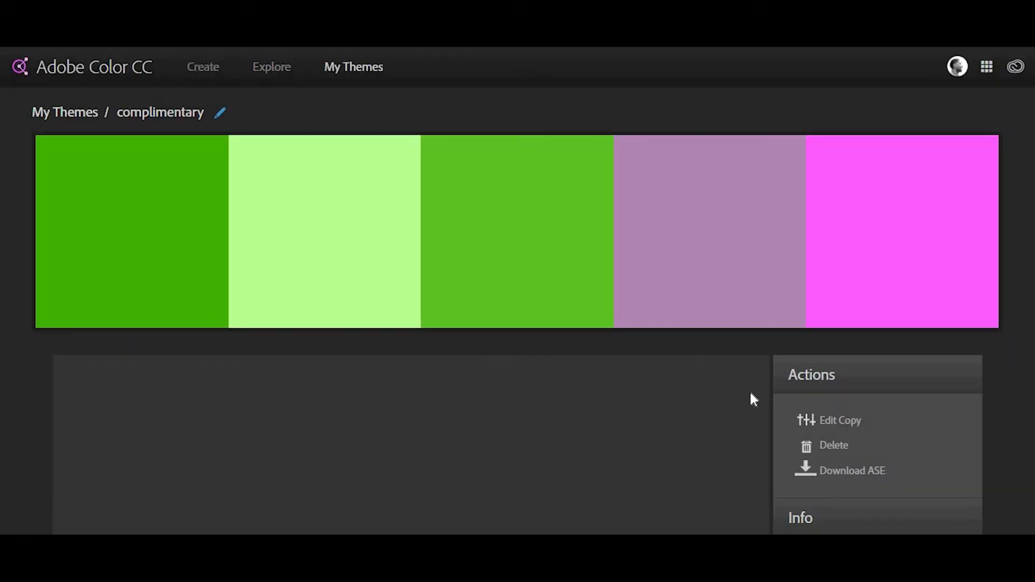